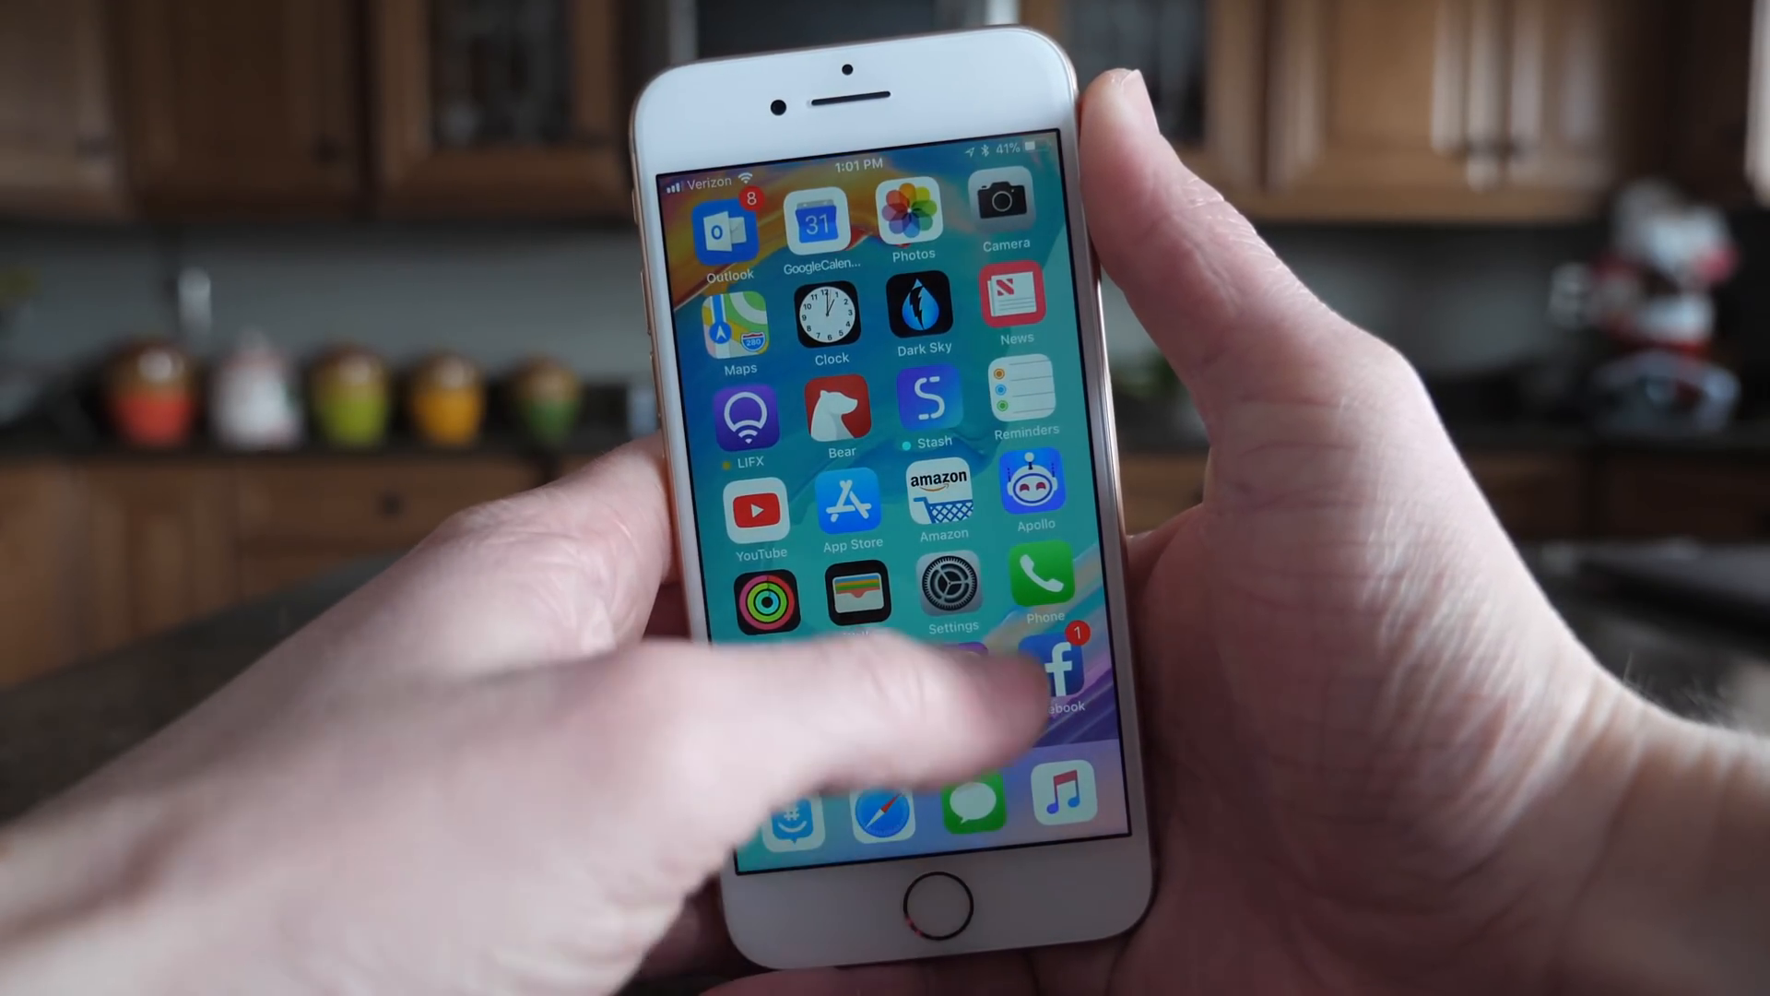
Switch to the home screen page with FaceTime, Calculator, Podcasts and Watch.
left_click(951, 589)
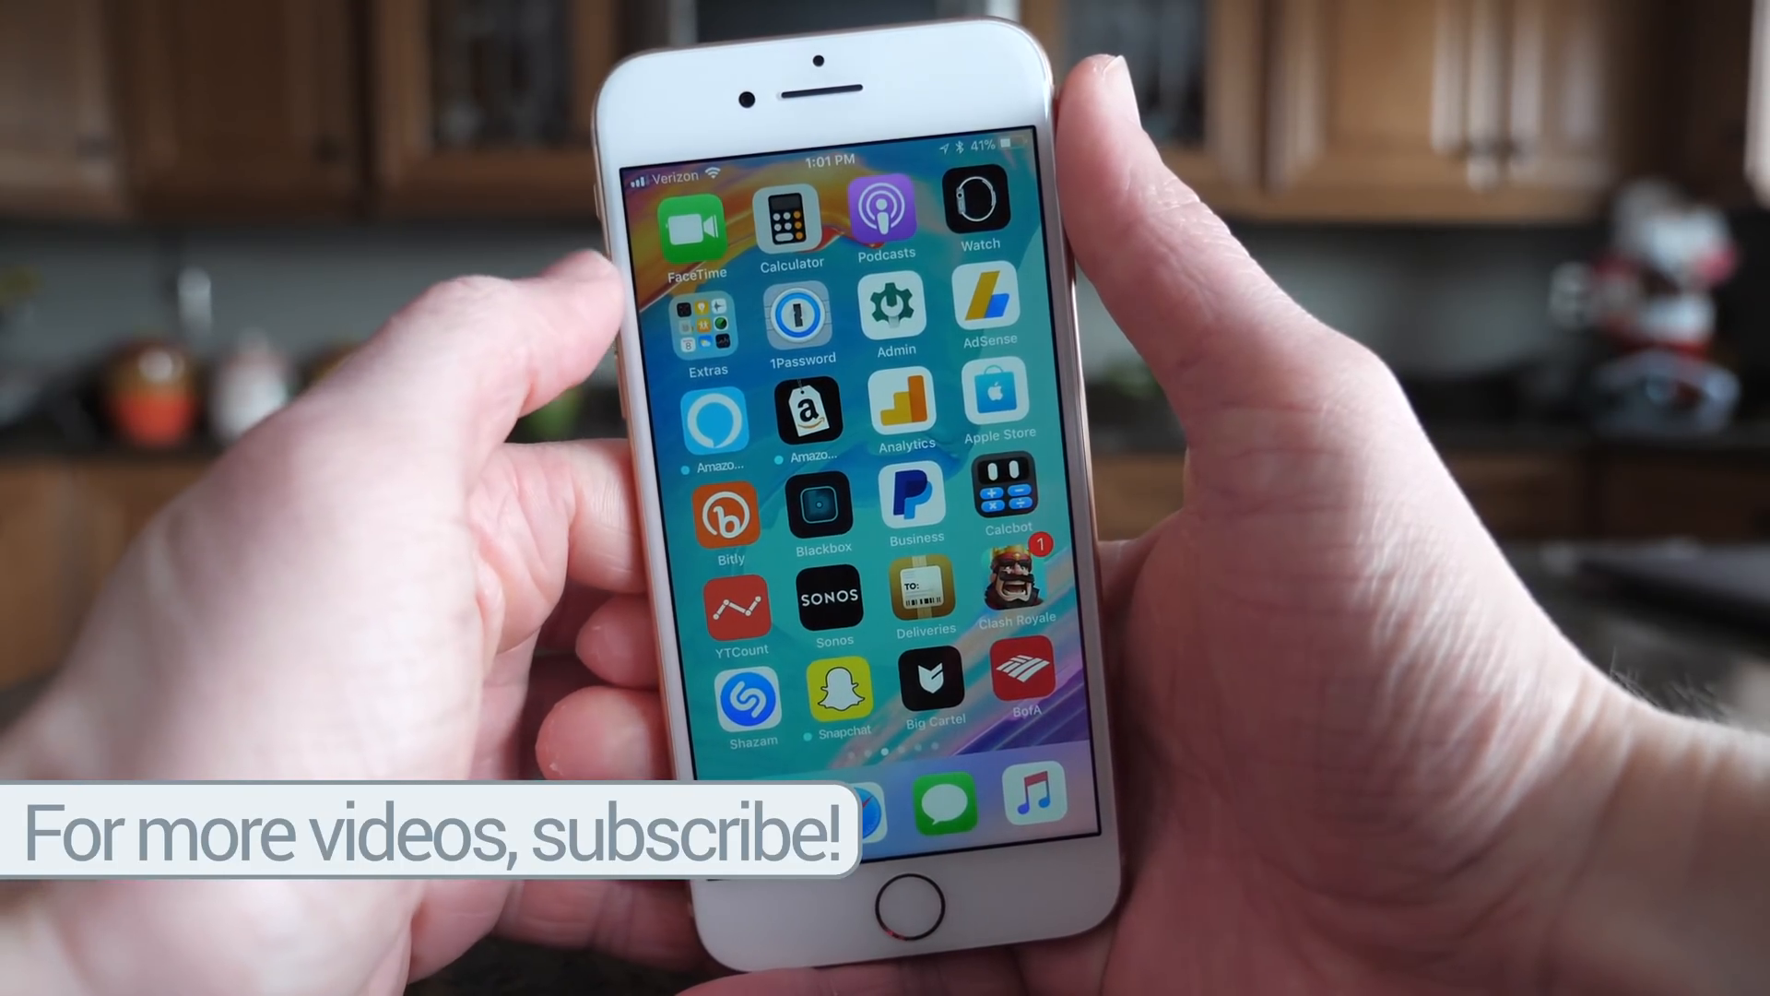
Return to the first home page and show Safari's quick-action menu from the dock.
scroll("left", 3)
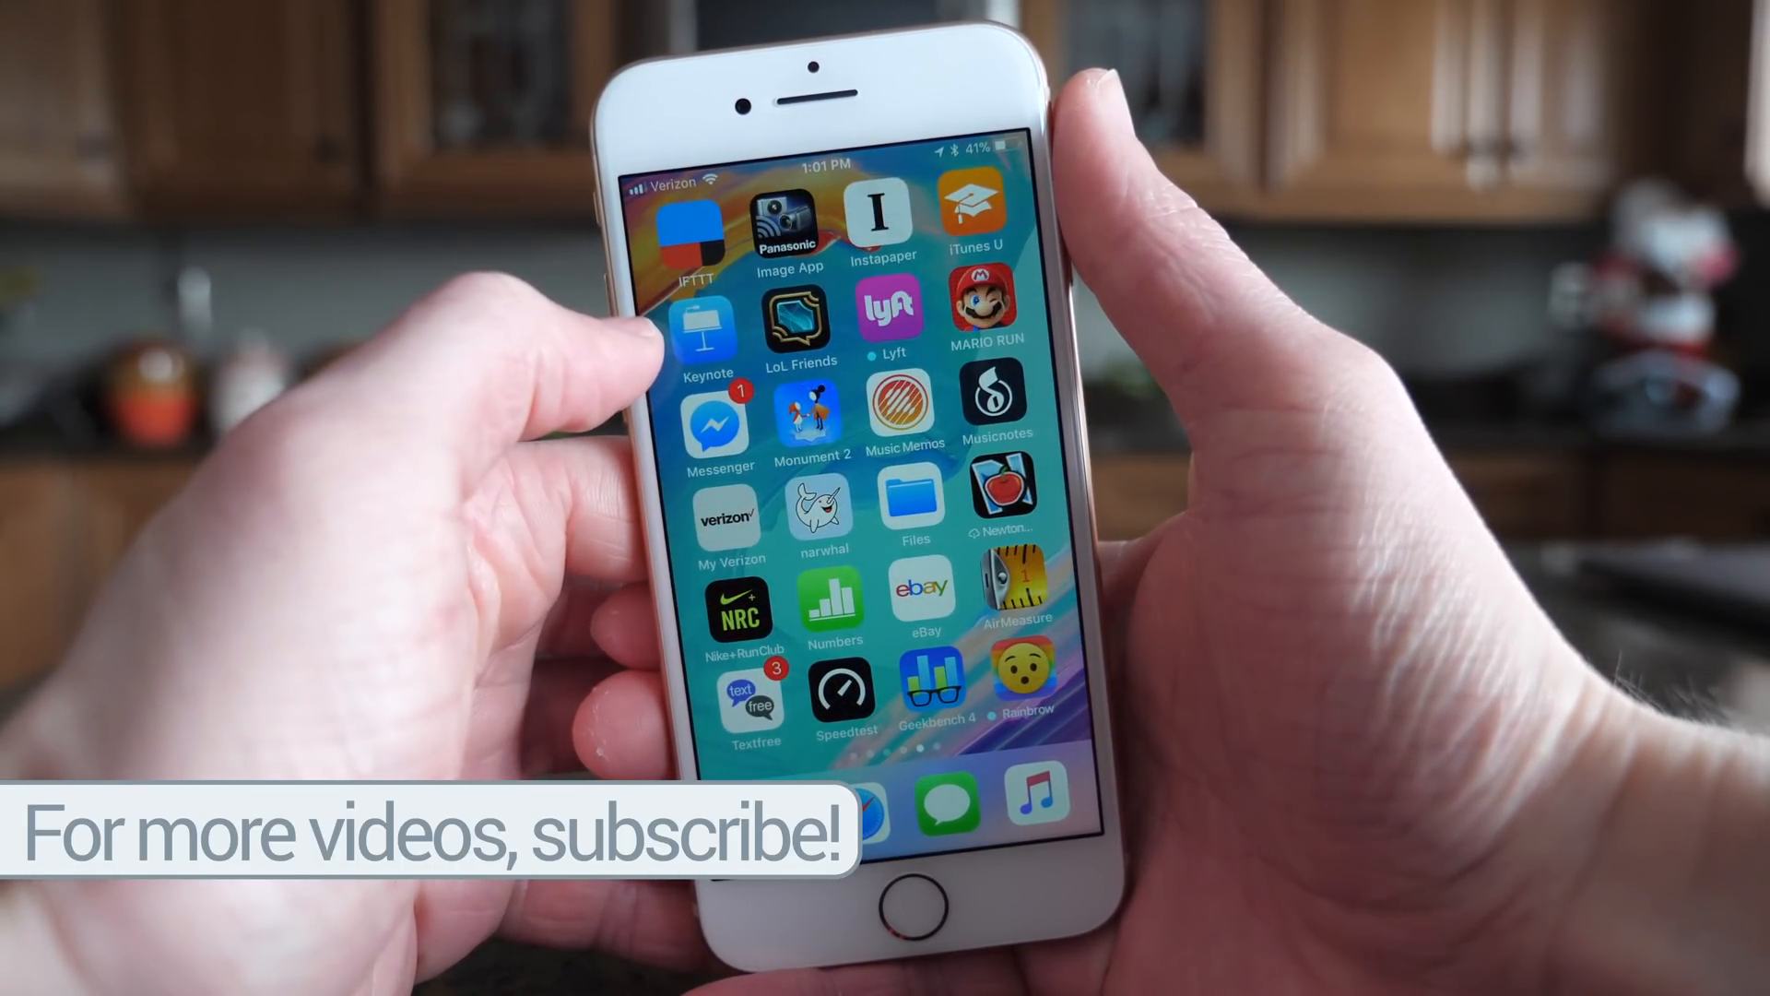
scroll("left", 3)
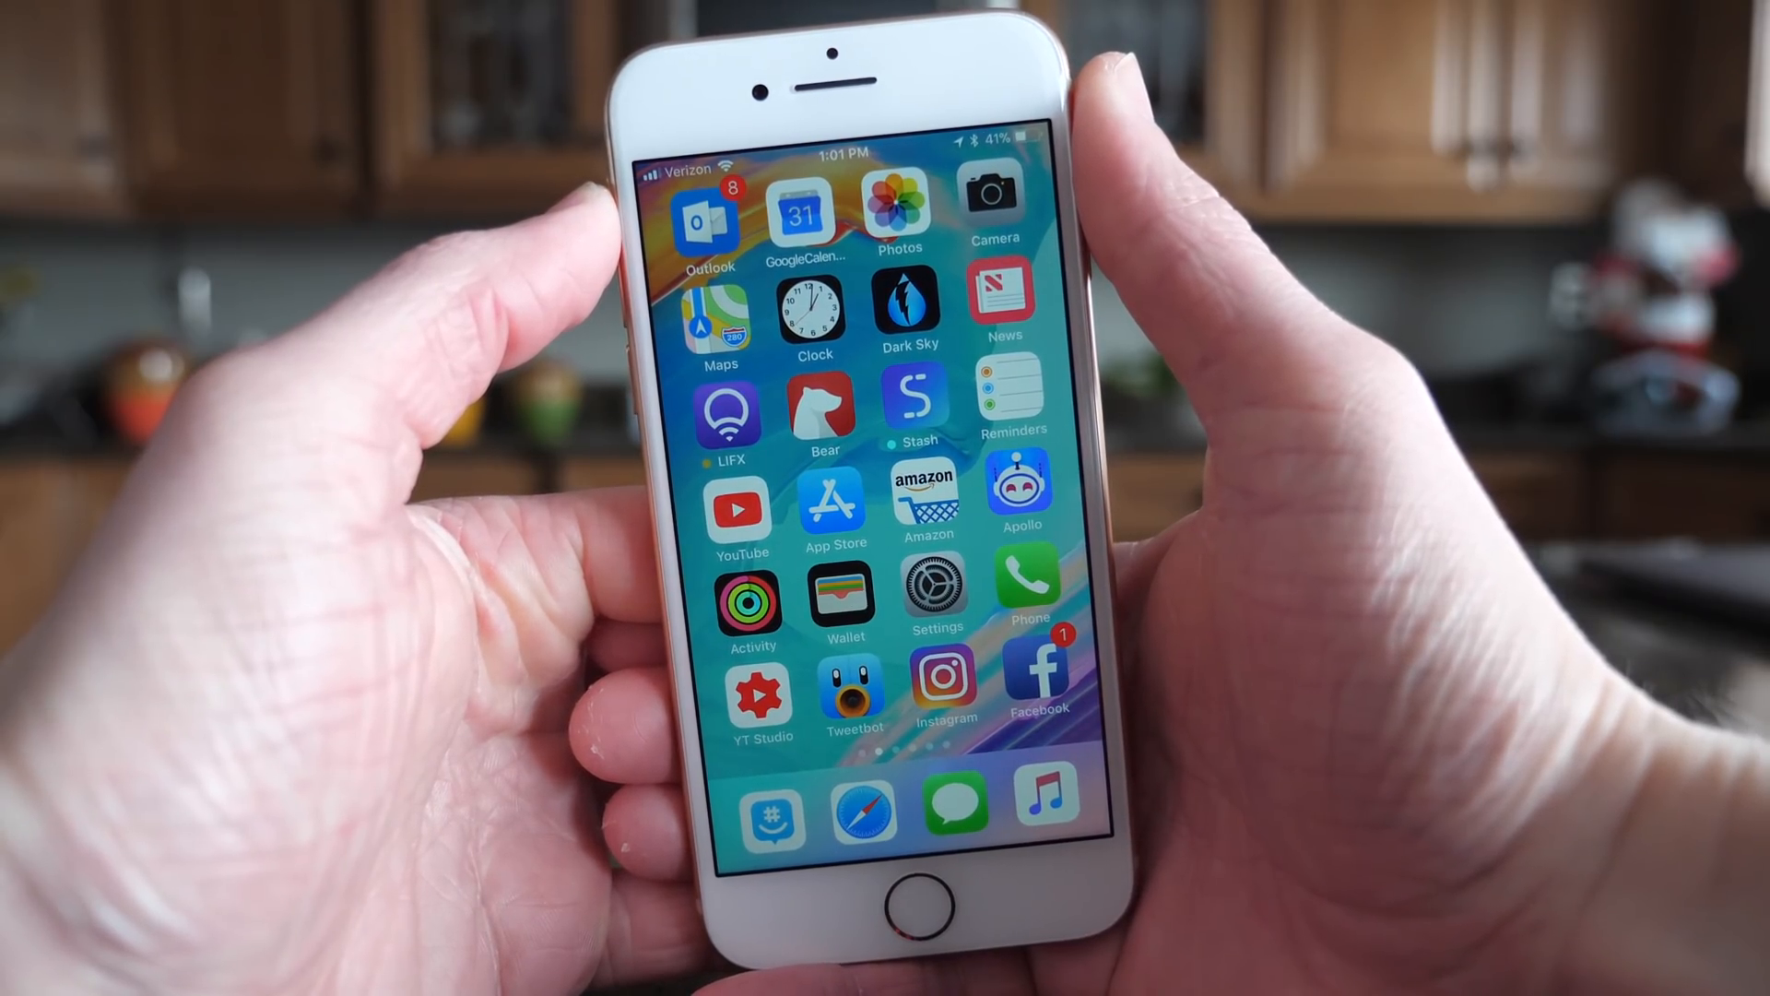
left_click(865, 799)
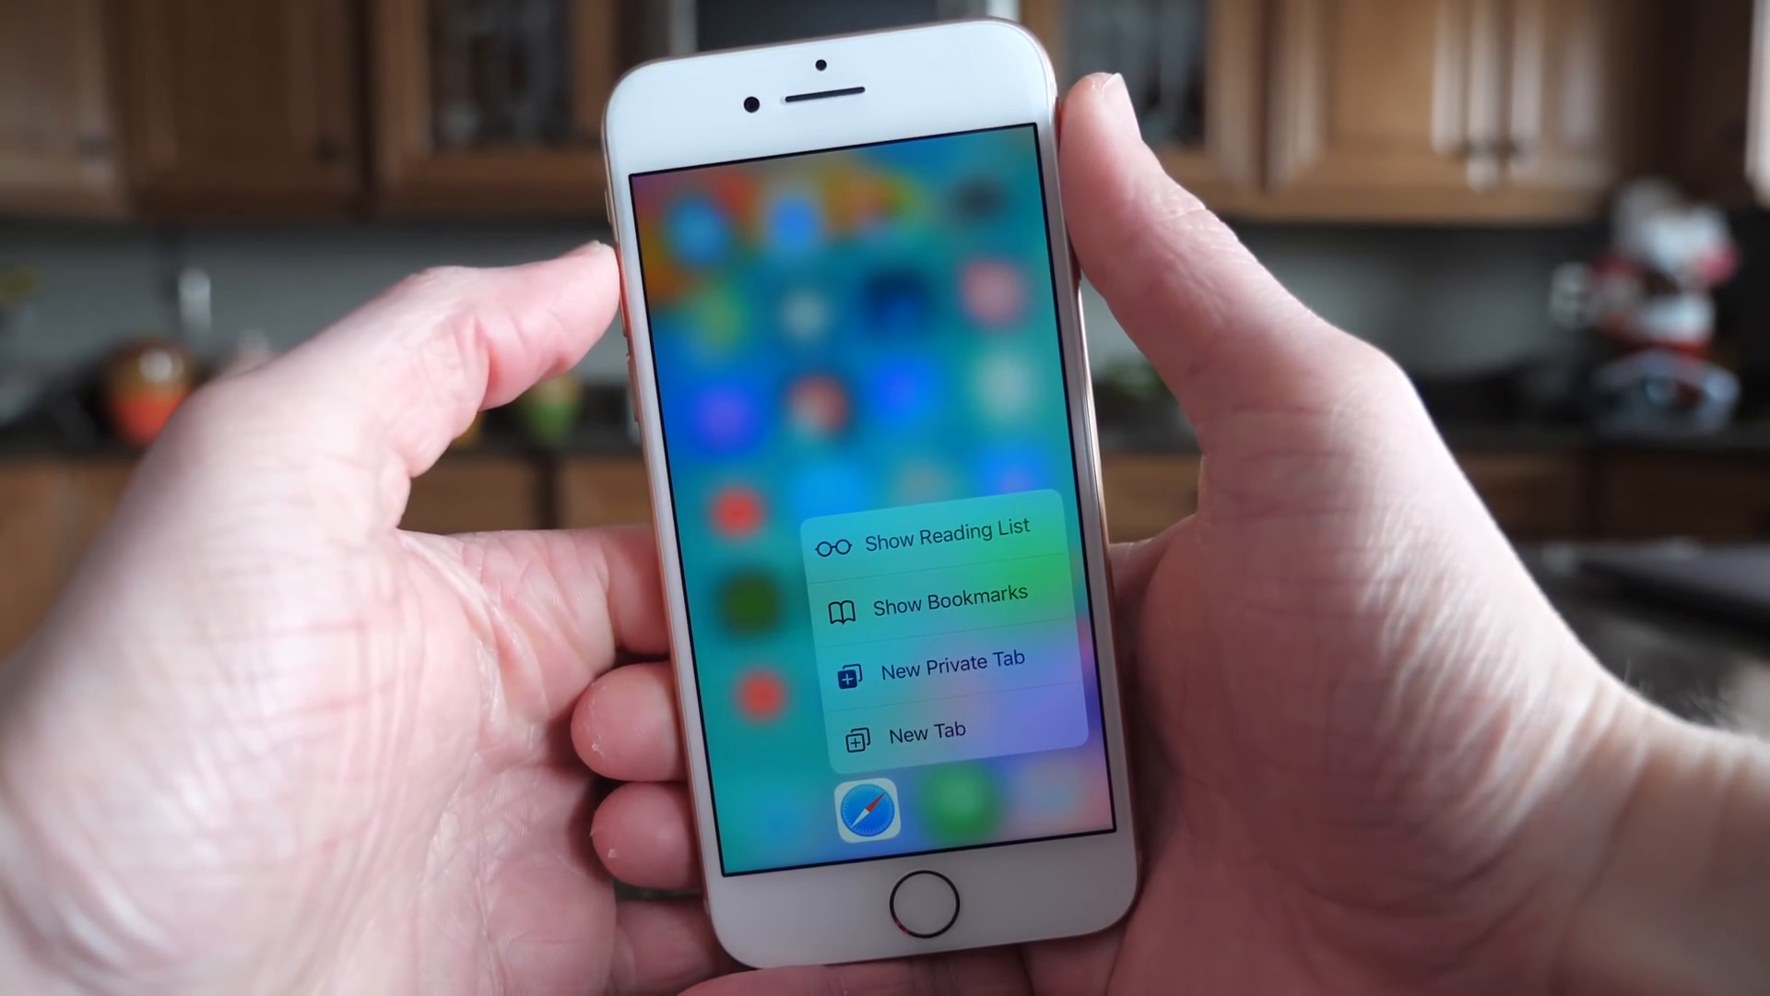
In a new Safari tab, view the iupdateos article and JetStream benchmark, then go home.
left_click(922, 729)
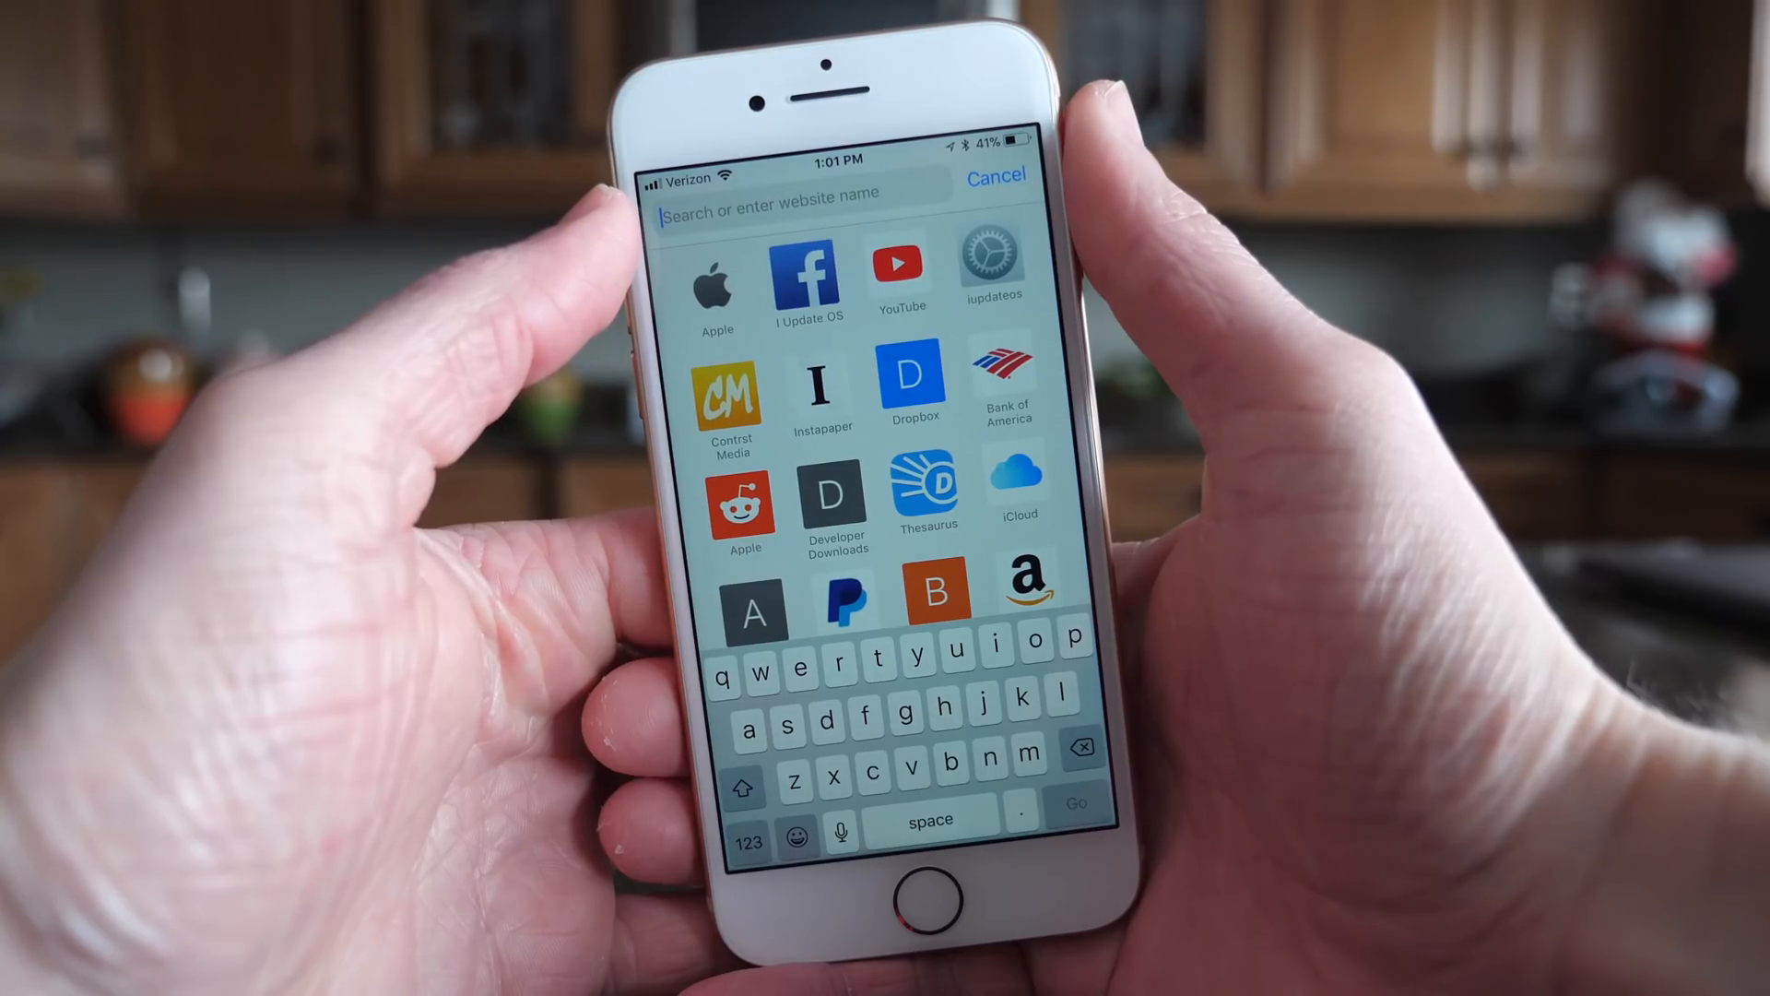
left_click(991, 265)
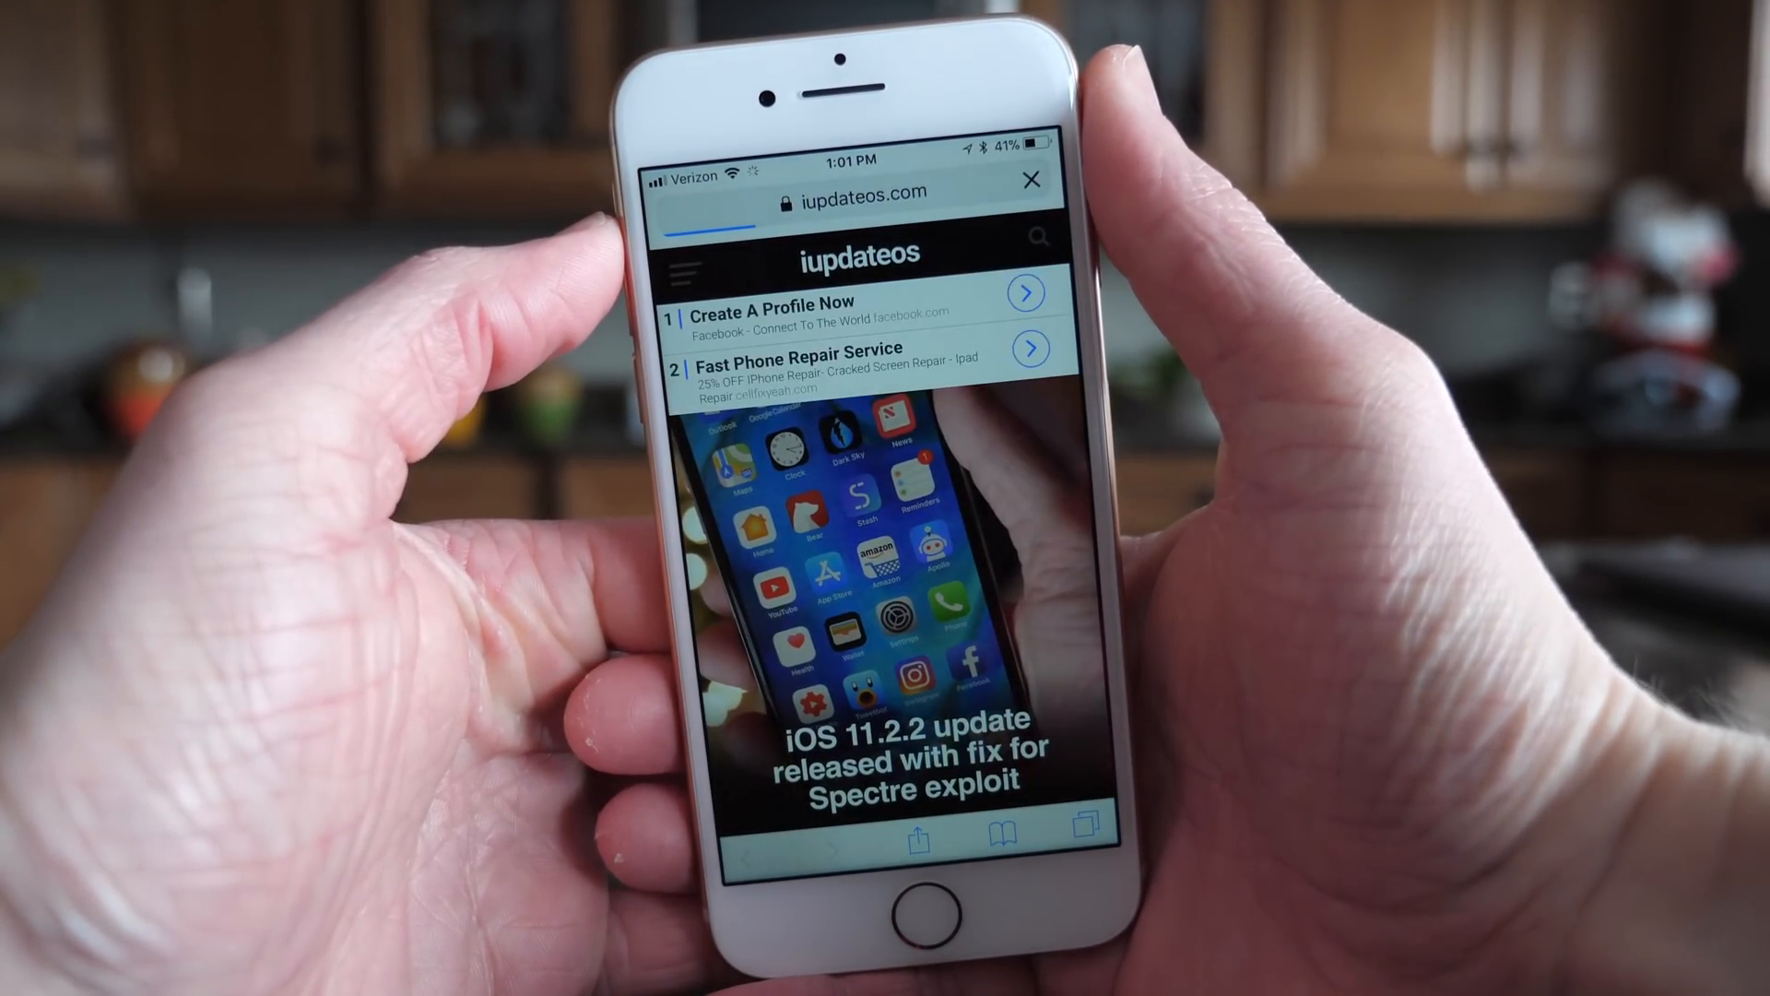
scroll("down", 3)
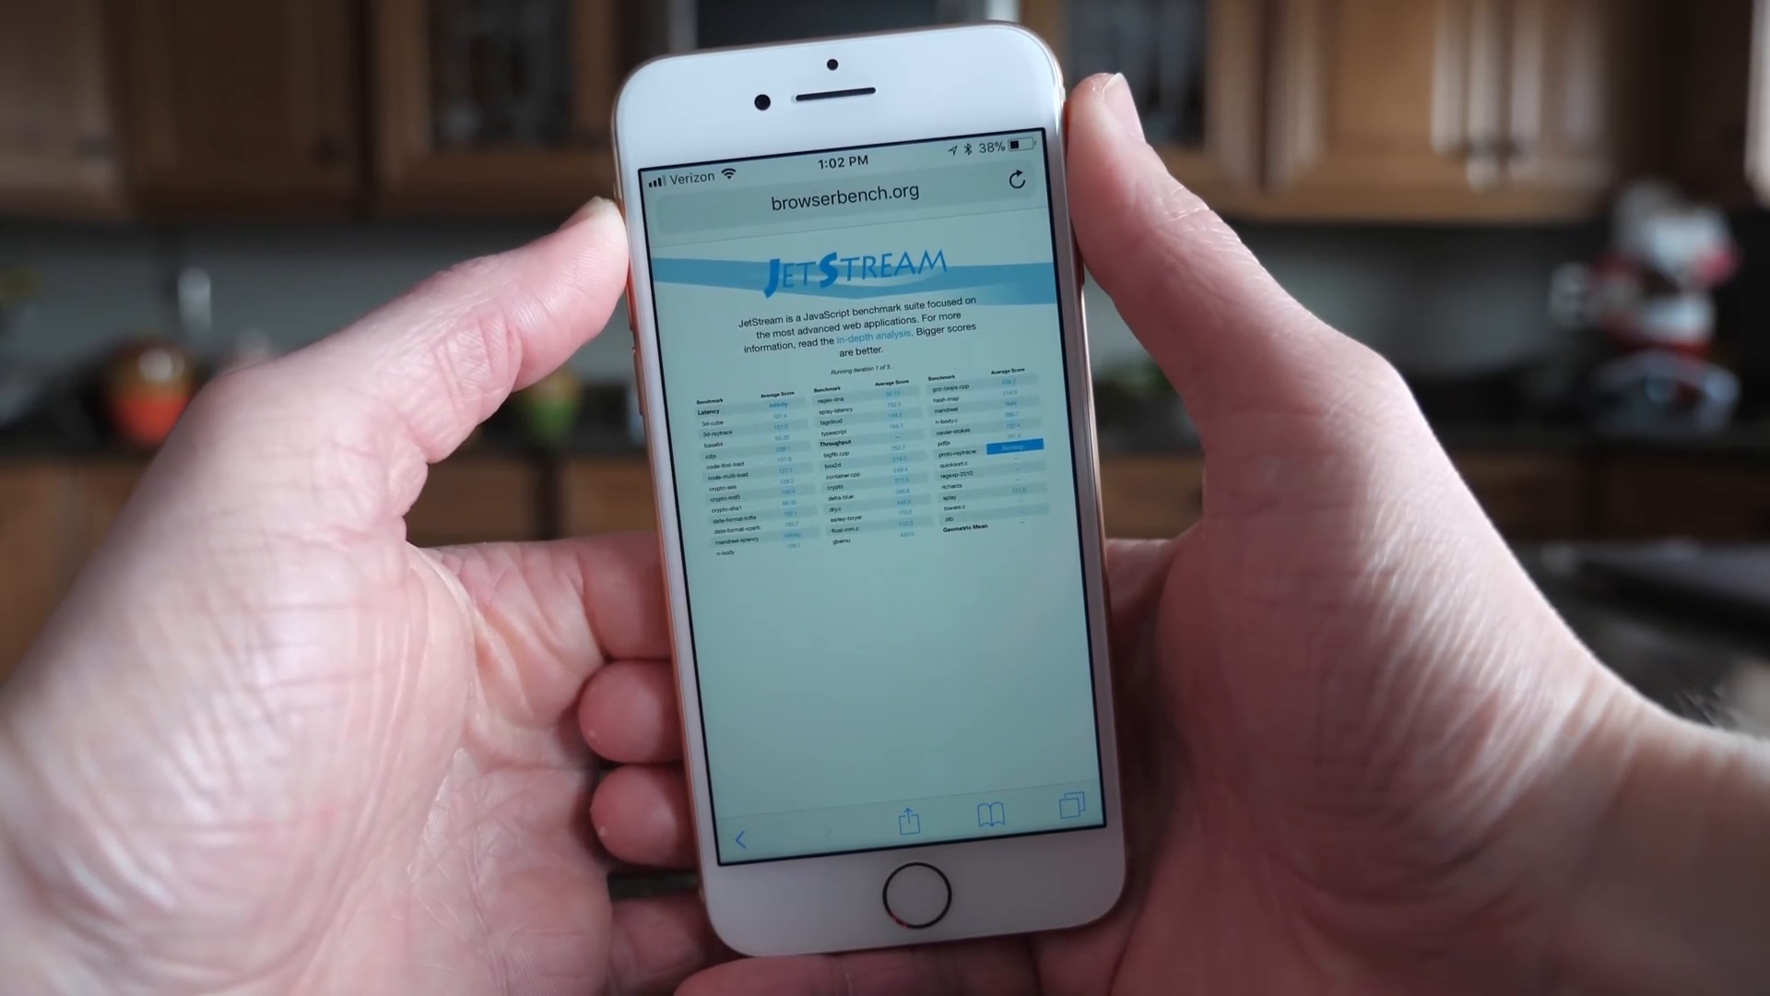
key("home")
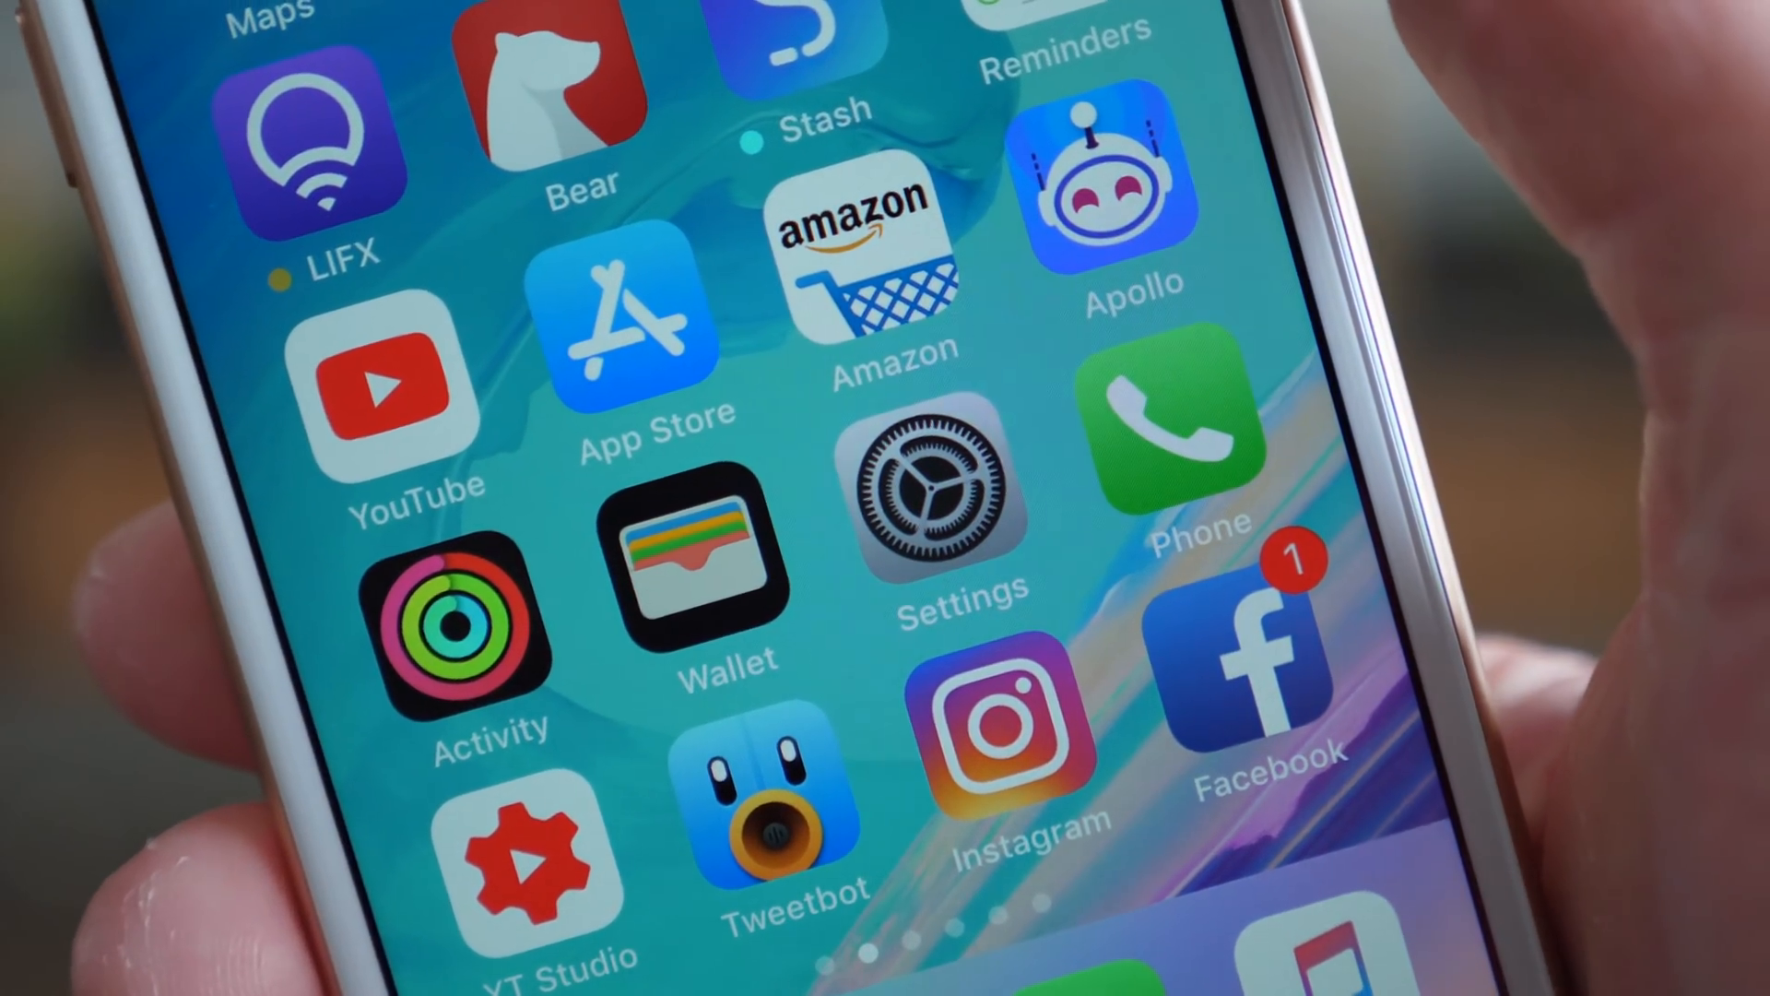